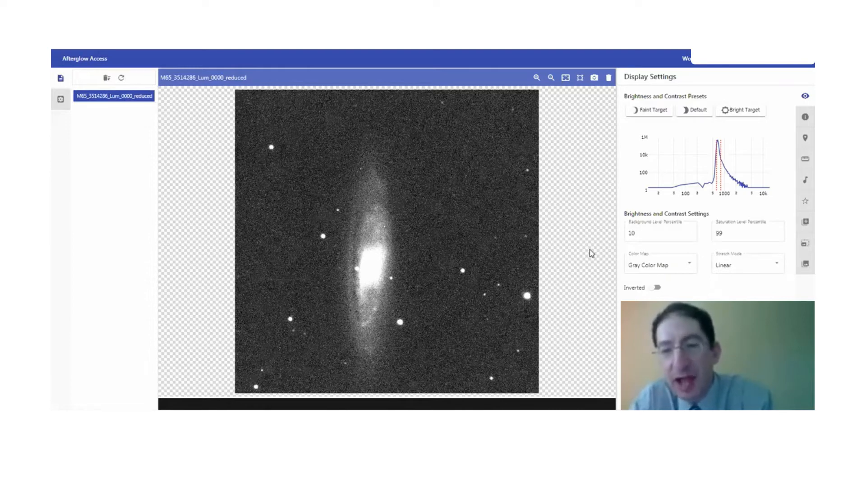
mouse_move(380, 193)
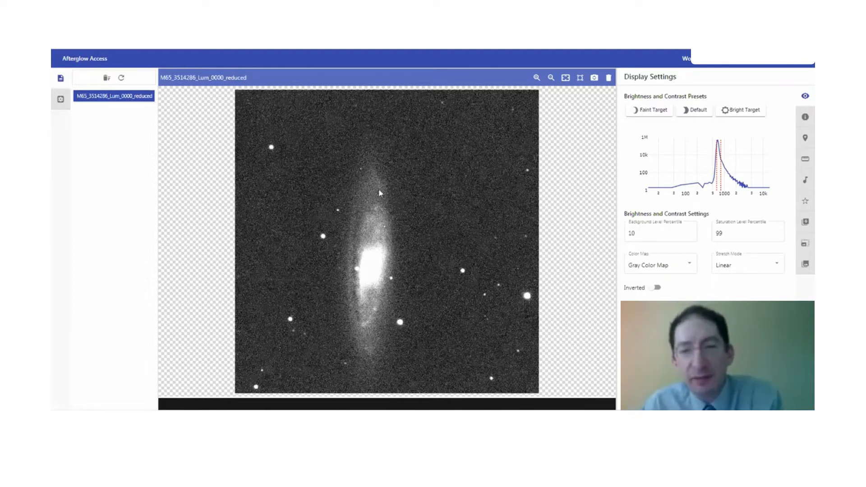
mouse_move(380, 386)
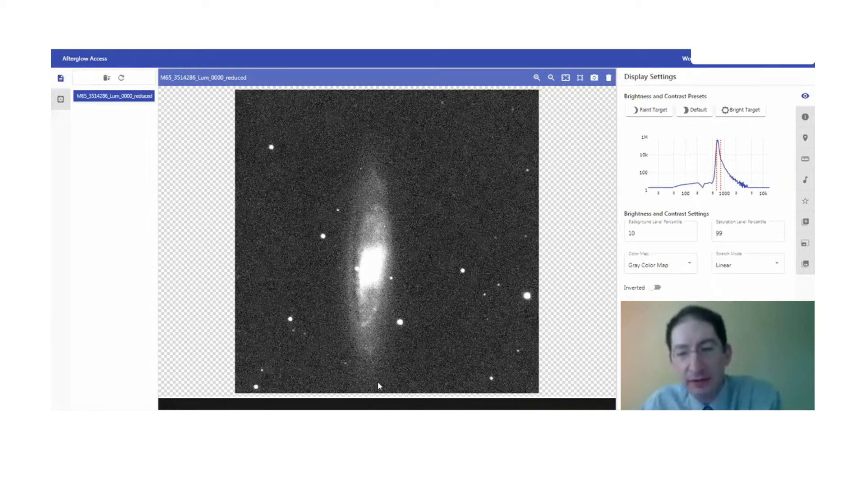
mouse_move(336, 230)
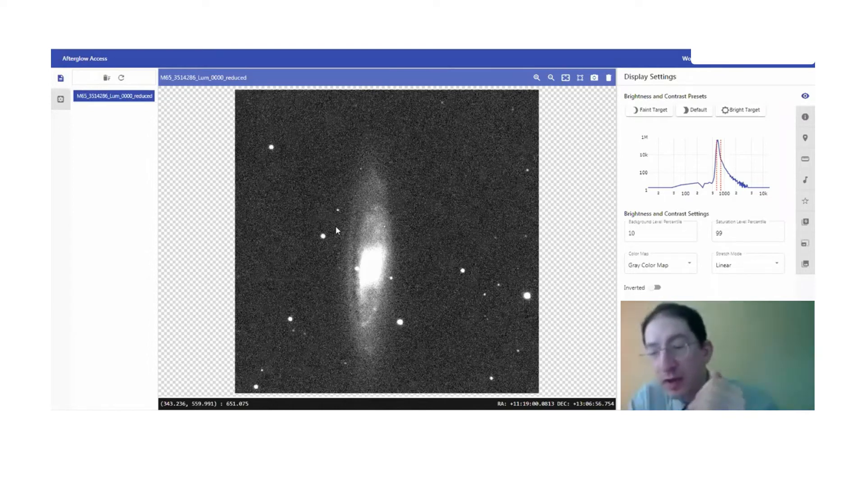
mouse_move(354, 278)
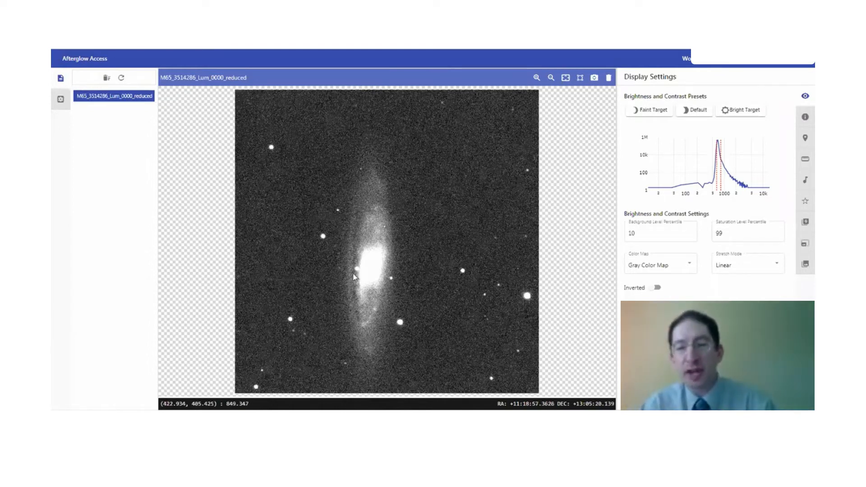
mouse_move(380, 167)
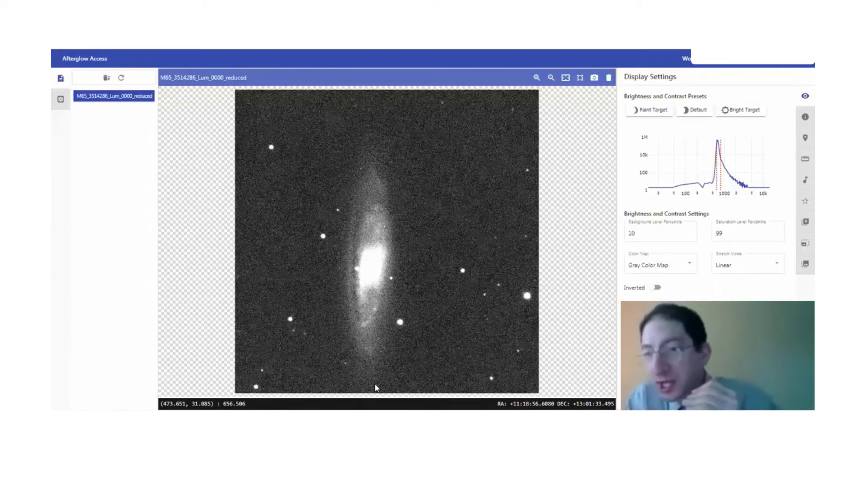
mouse_move(451, 236)
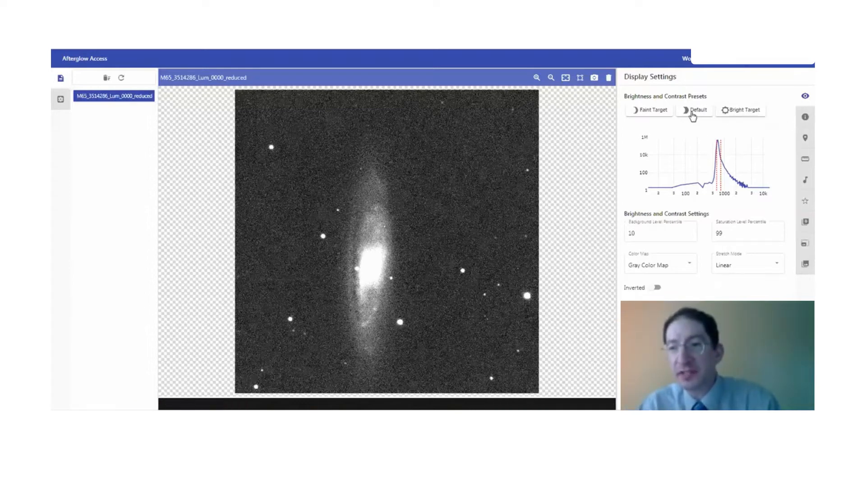
Apply the Faint Target preset to M65 and set Saturation Level Percentile to 90.
click(649, 109)
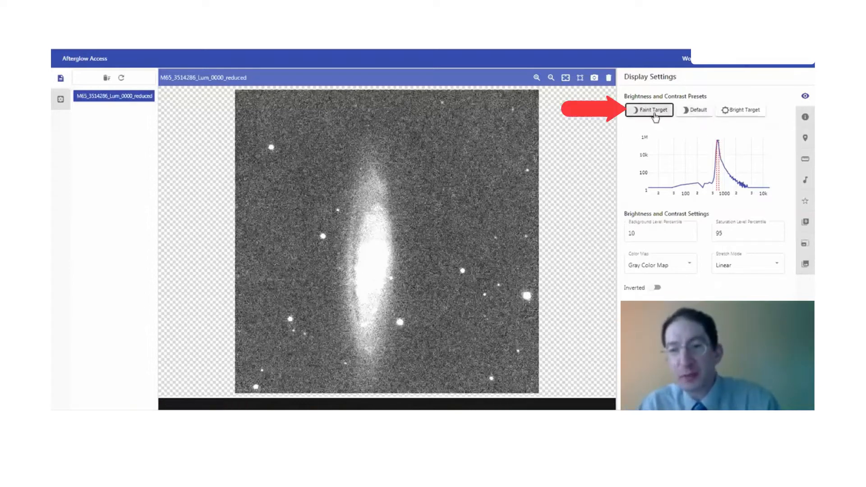
click(649, 110)
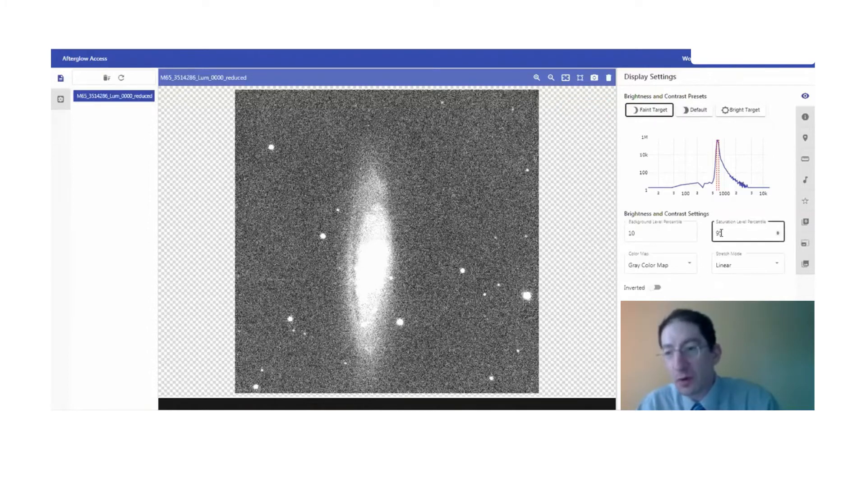
text(5)
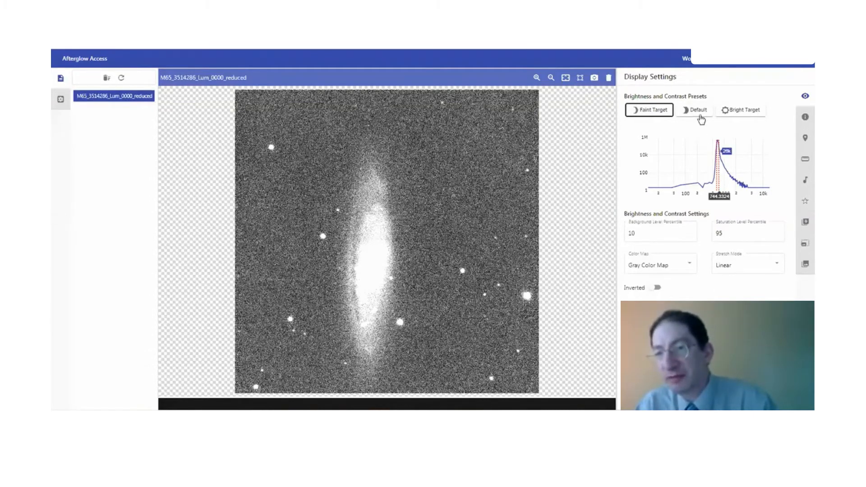
click(648, 109)
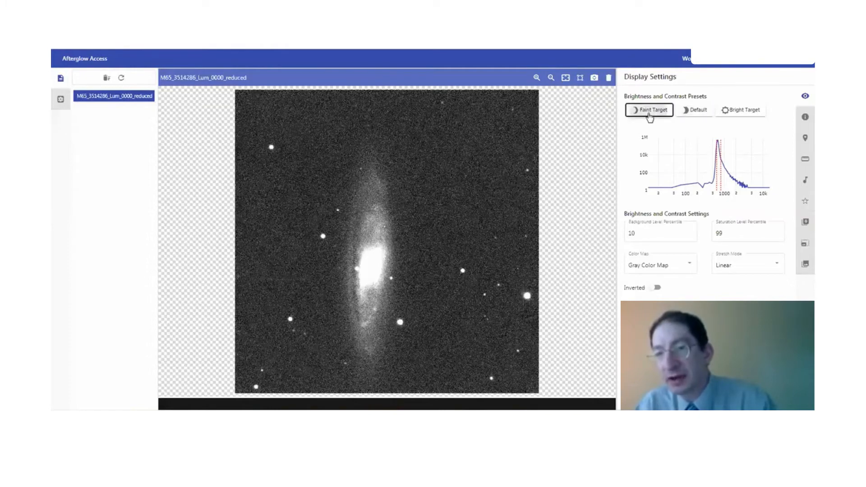
click(746, 232)
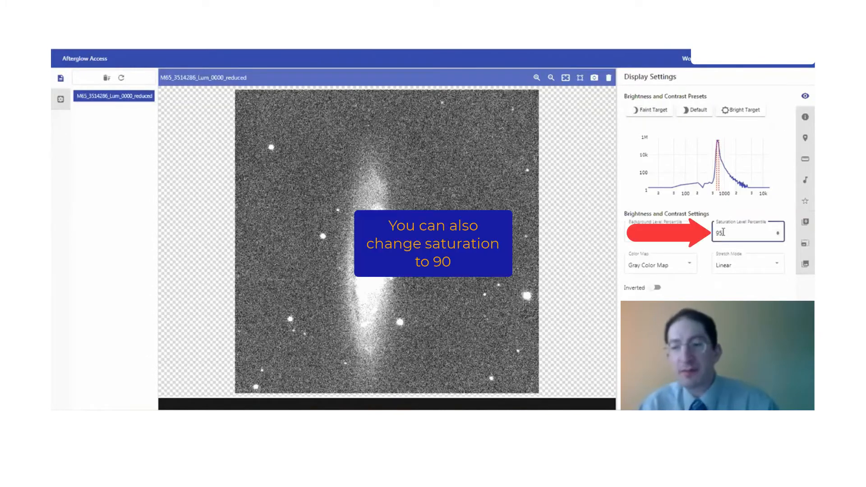
text(90)
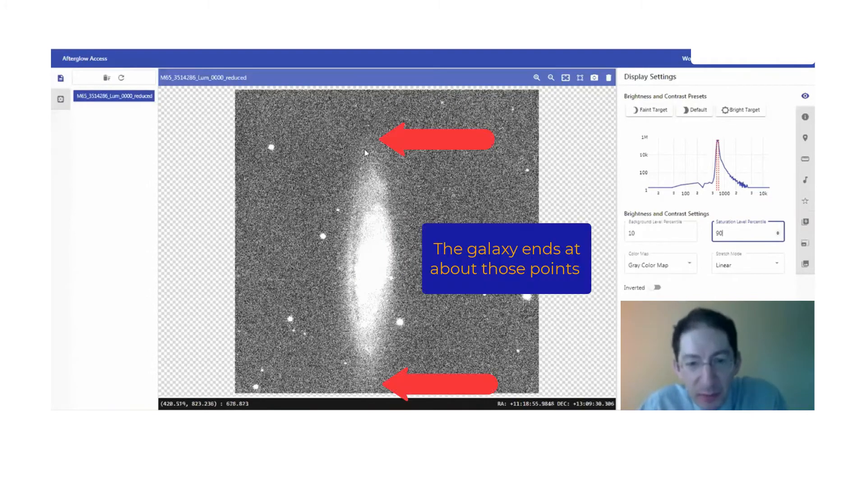
mouse_move(384, 154)
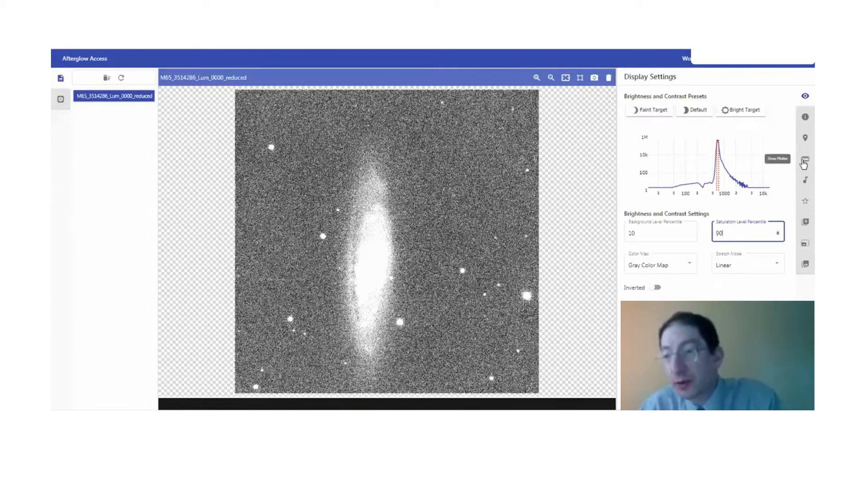
Show the Plotting panel in 1D Cross Section mode beside the M65 image.
click(805, 159)
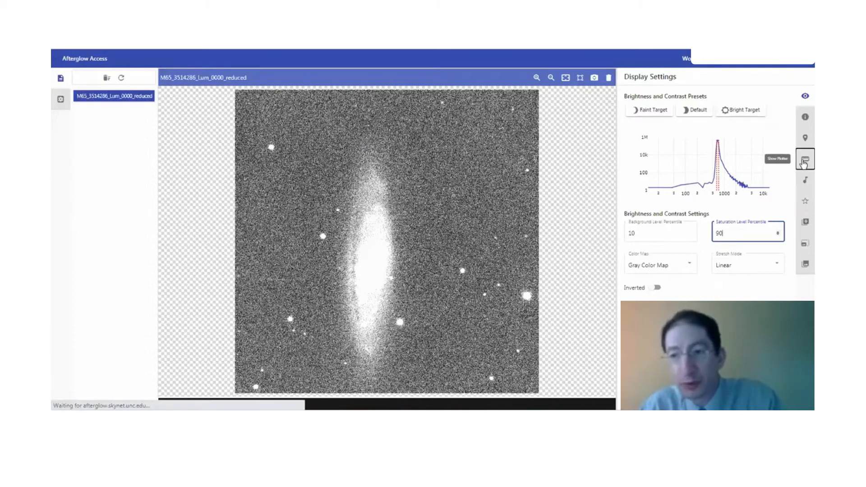
click(804, 159)
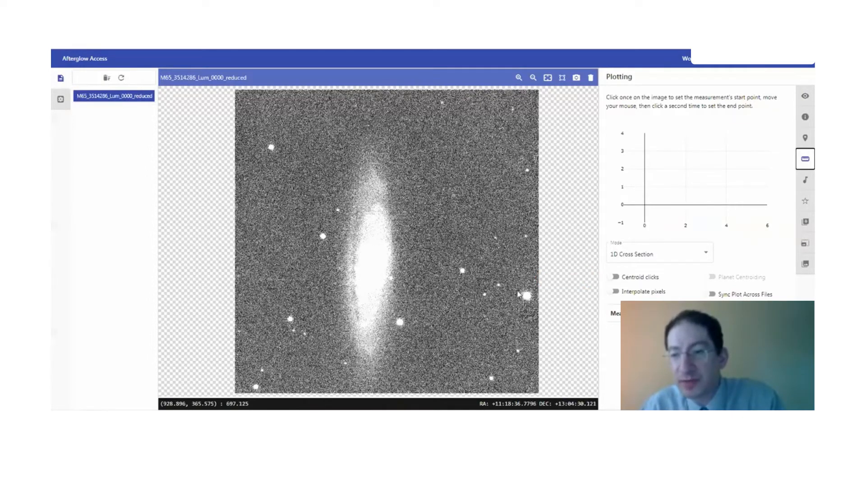
mouse_move(371, 255)
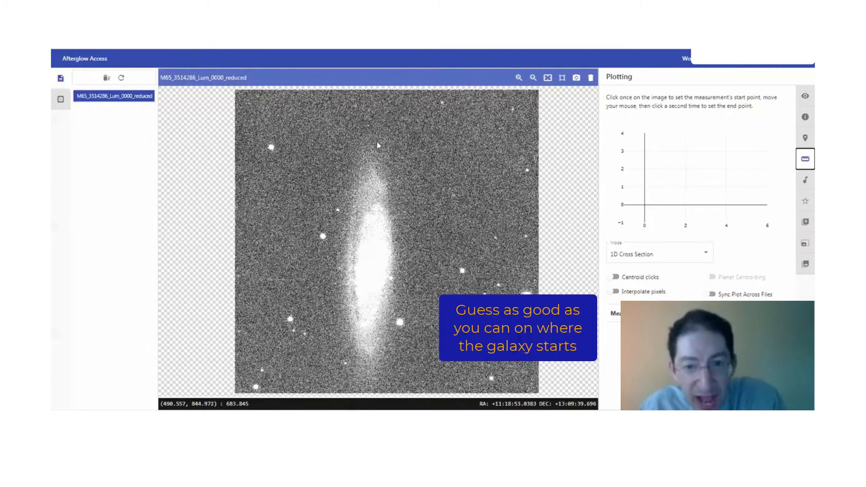
mouse_move(372, 149)
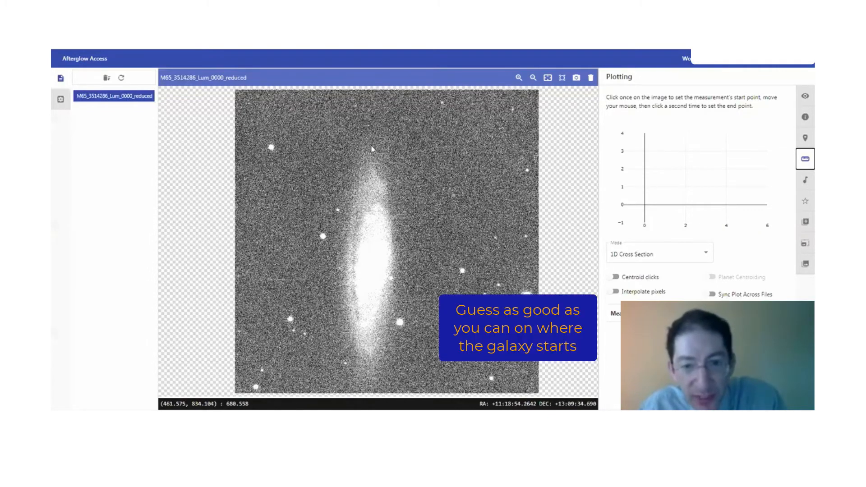
Draw a cross-section line along M65 from its faint top end to its bottom end.
click(353, 401)
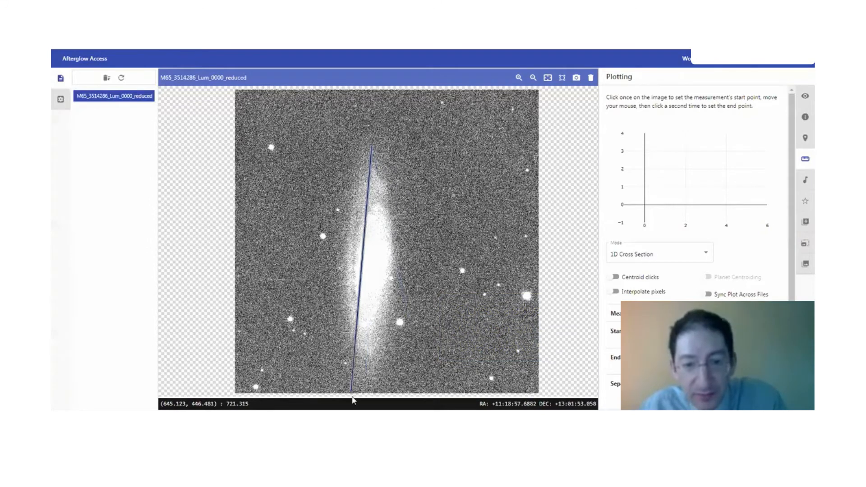
click(368, 395)
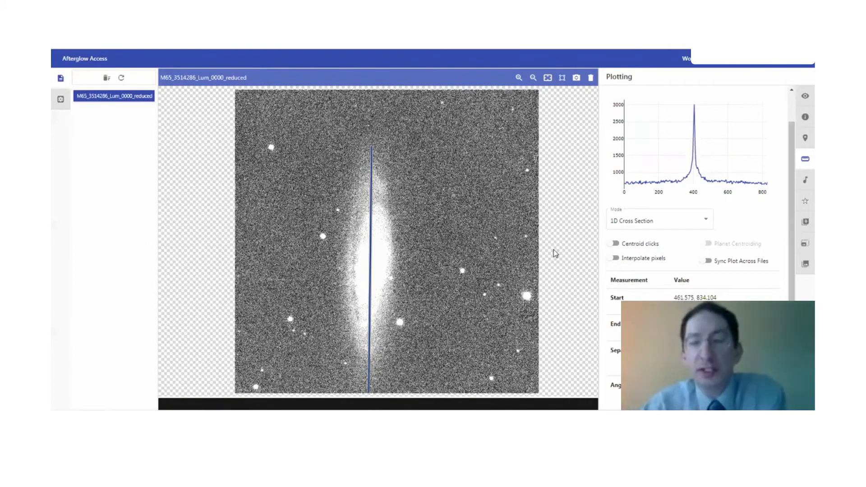
mouse_move(536, 245)
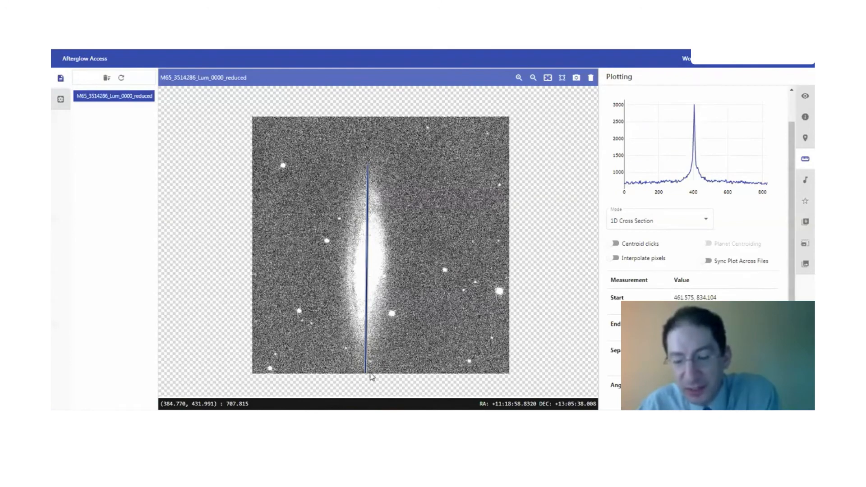
mouse_move(761, 250)
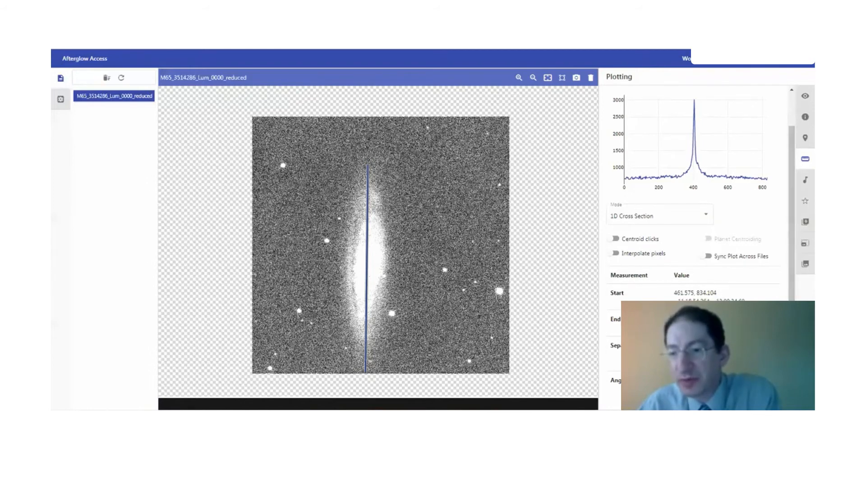
mouse_move(372, 268)
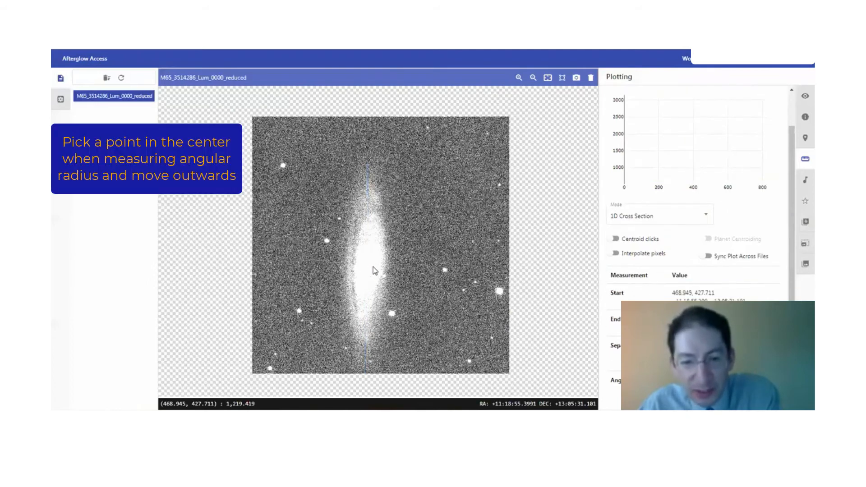
Measure M65's radius from centre to top edge, then draw a new top-to-bottom diameter line.
drag(369, 270, 369, 161)
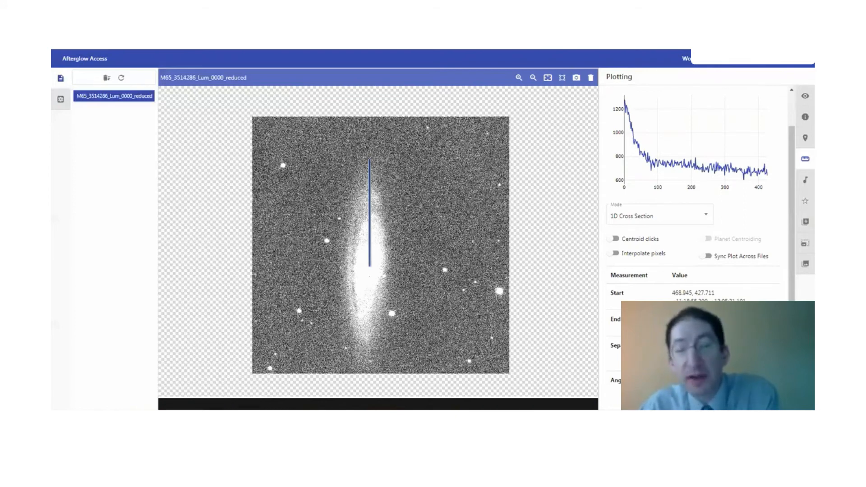
mouse_move(381, 160)
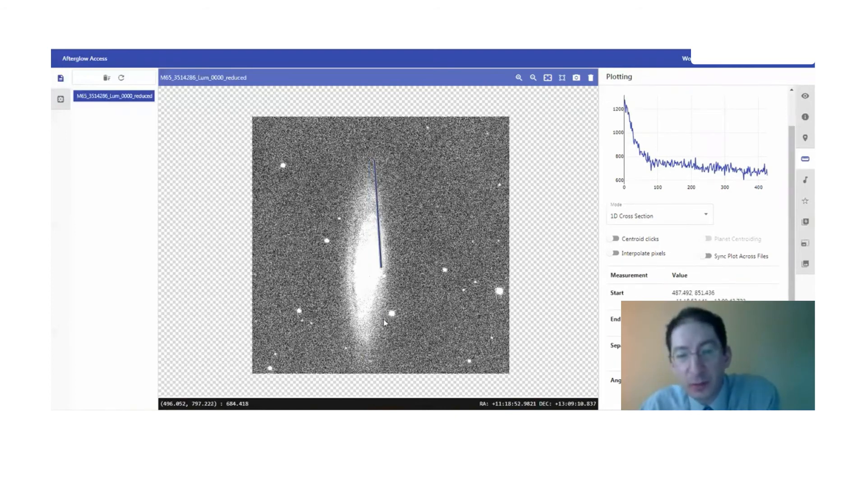
drag(381, 265, 367, 376)
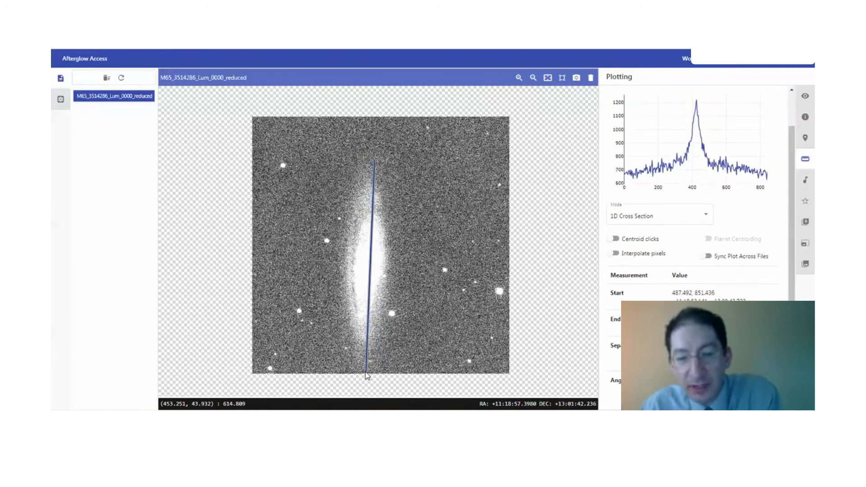